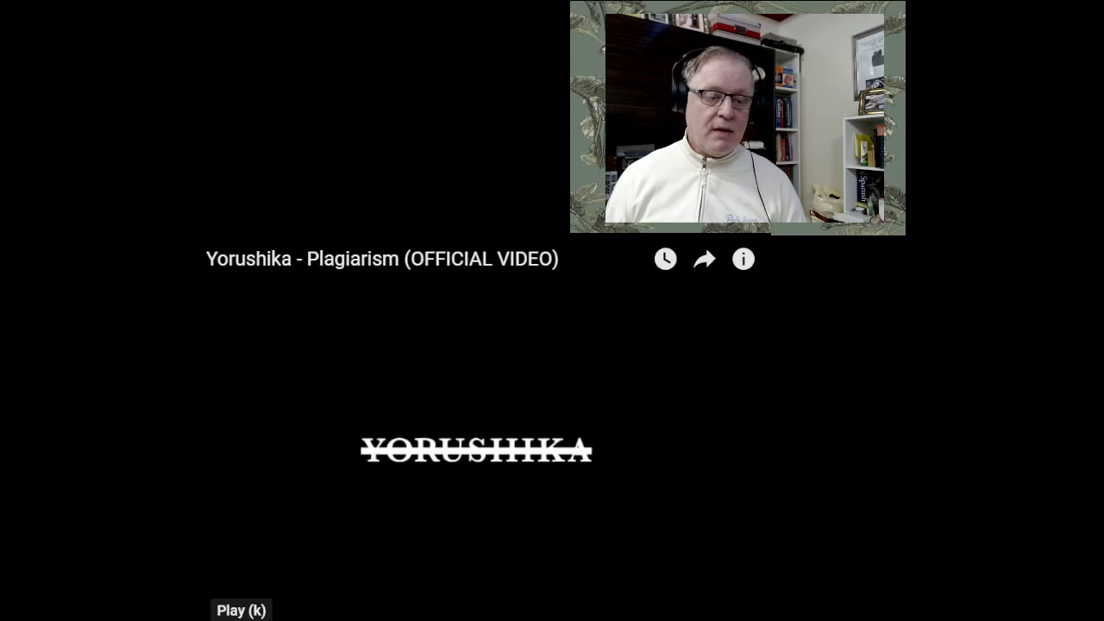
Step: Start playback of Yorushika's 'Plagiarism' official video with English subtitles showing
{"action": "left_click", "coordinate": [242, 609]}
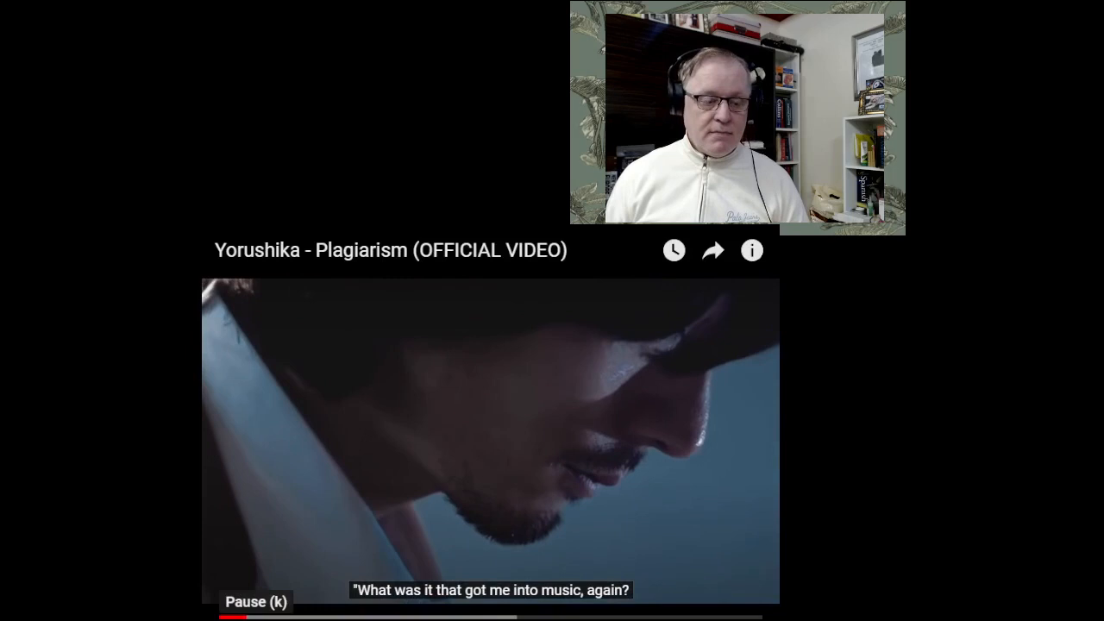